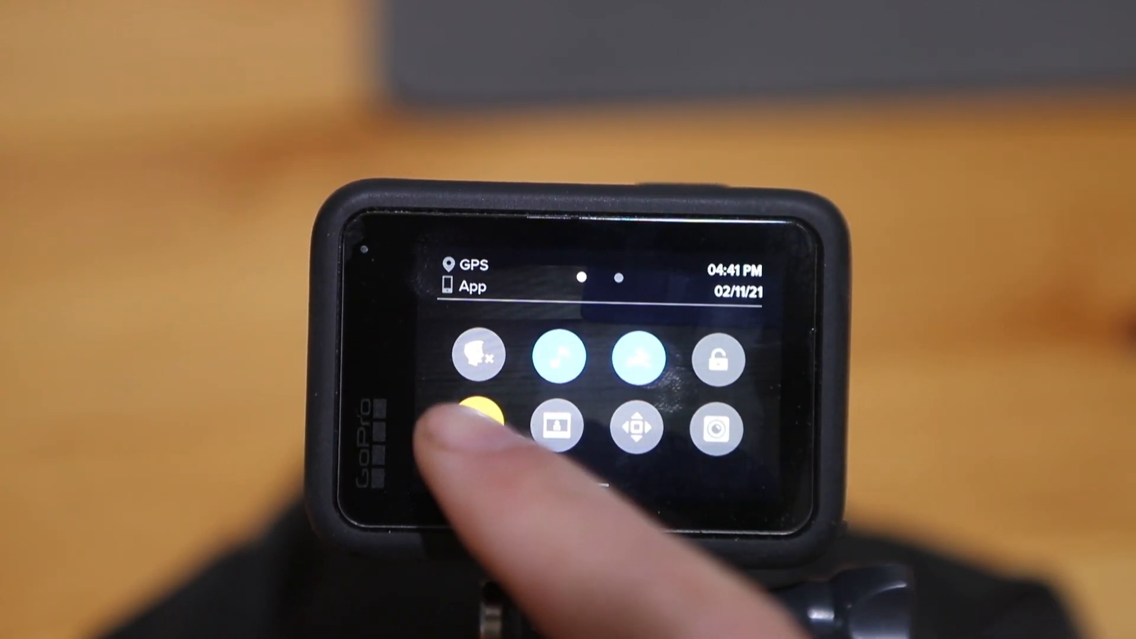
Step: Change the video performance mode from Maximum Video Performance to Extended Battery
left_click(480, 419)
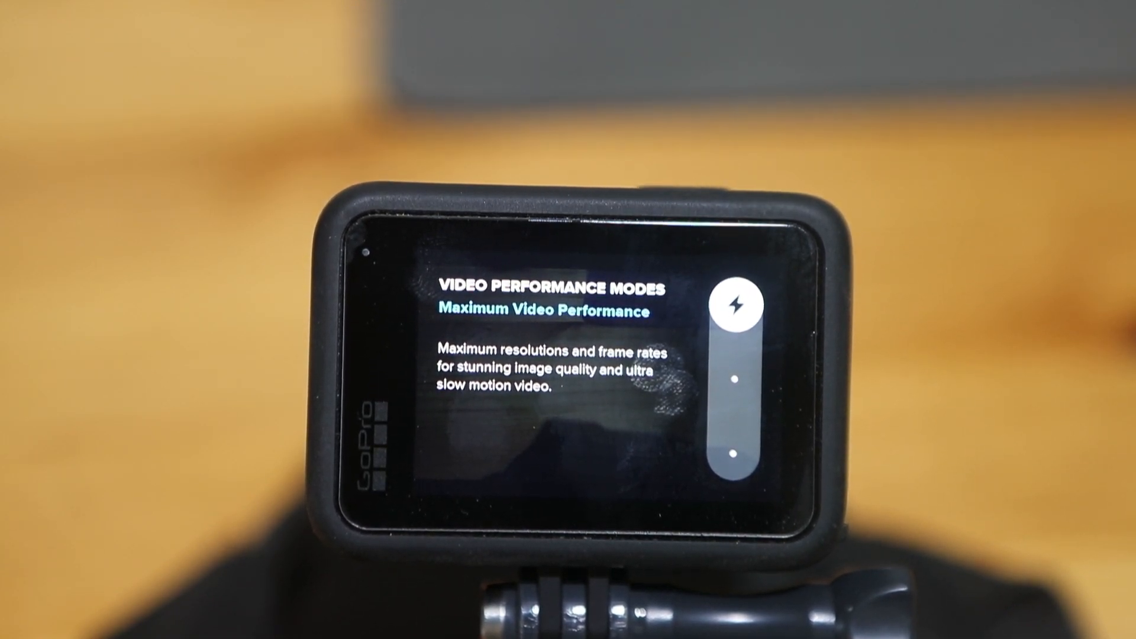
left_click(742, 307)
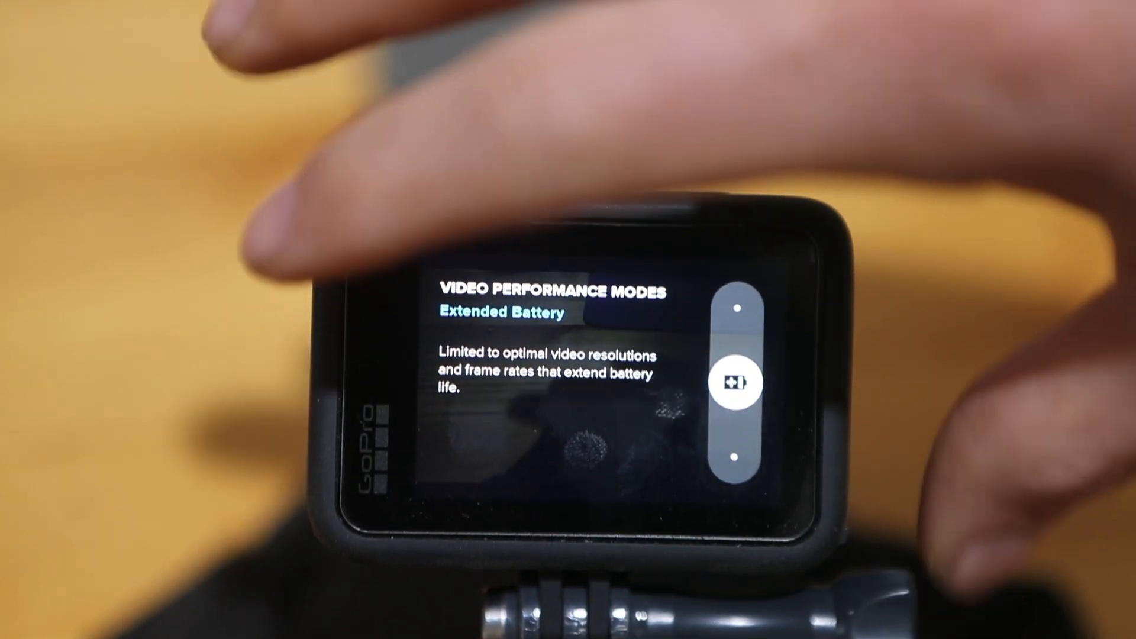
Step: Return to live view, open the Extended Battery presets list, and select the 4K/25 preset
left_click(734, 380)
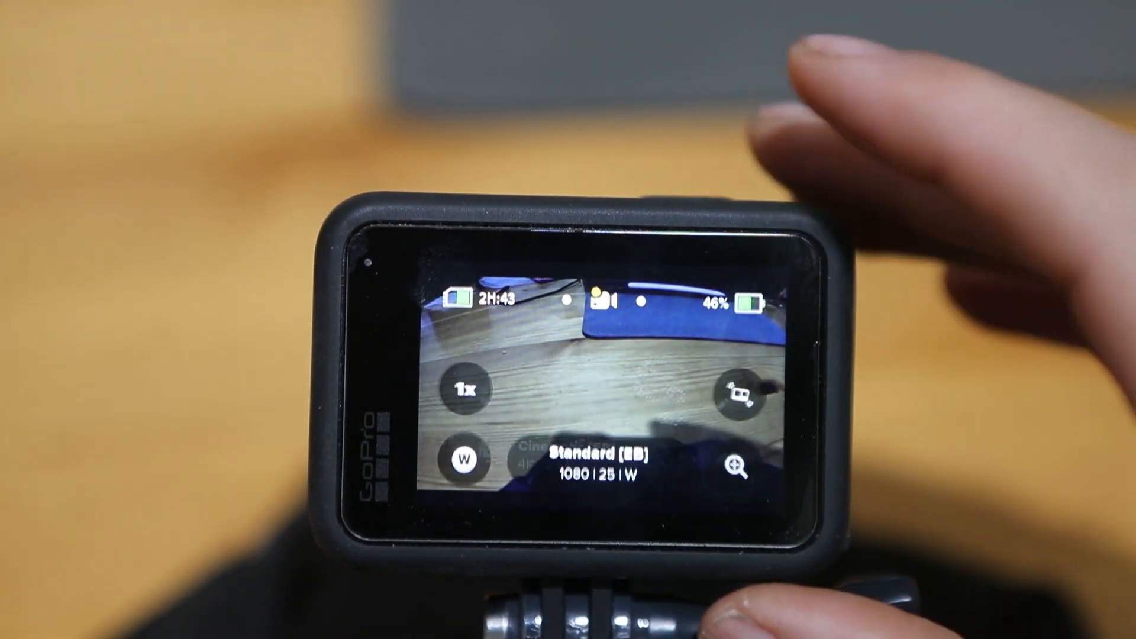
left_click(594, 460)
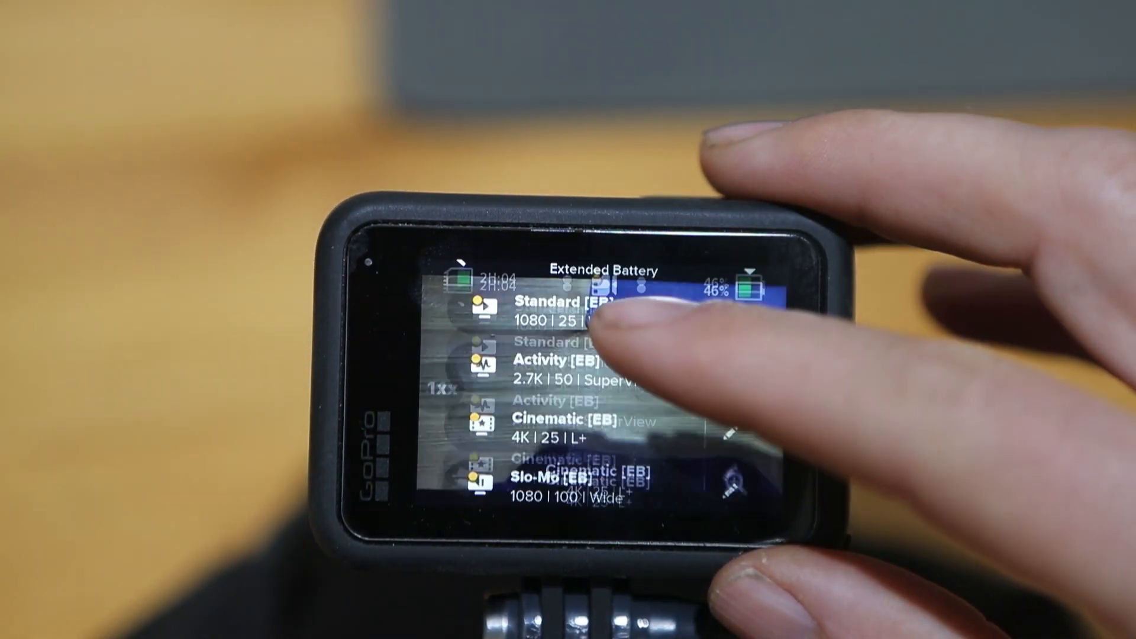
left_click(551, 420)
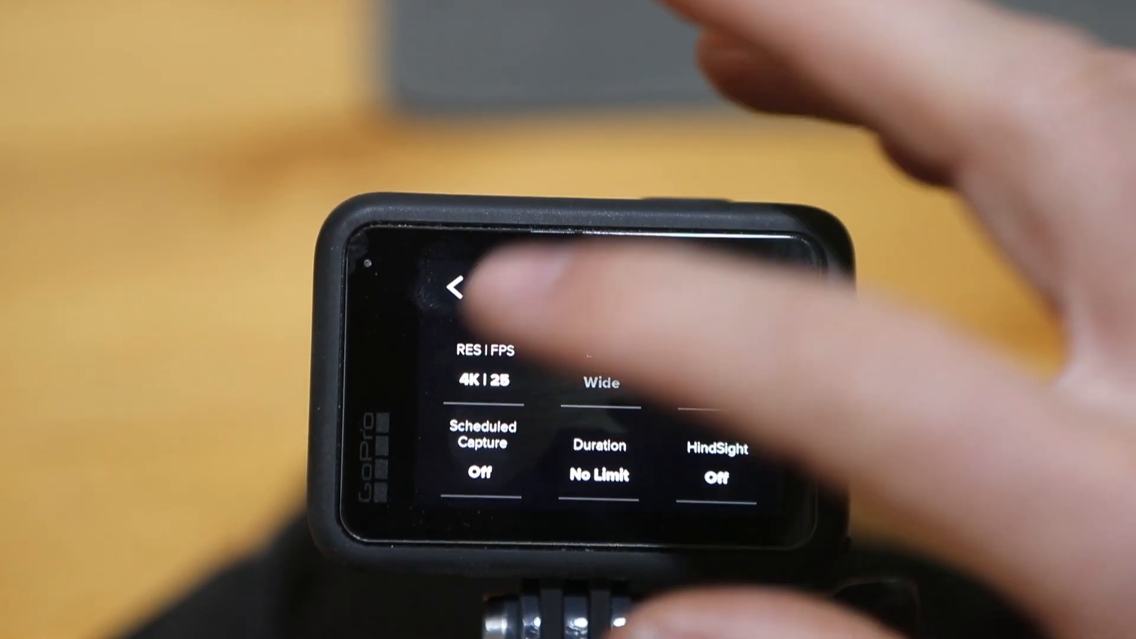
Step: Set the 4K Tripod preset's resolution and frame rate to 4K at 100 fps
left_click(486, 380)
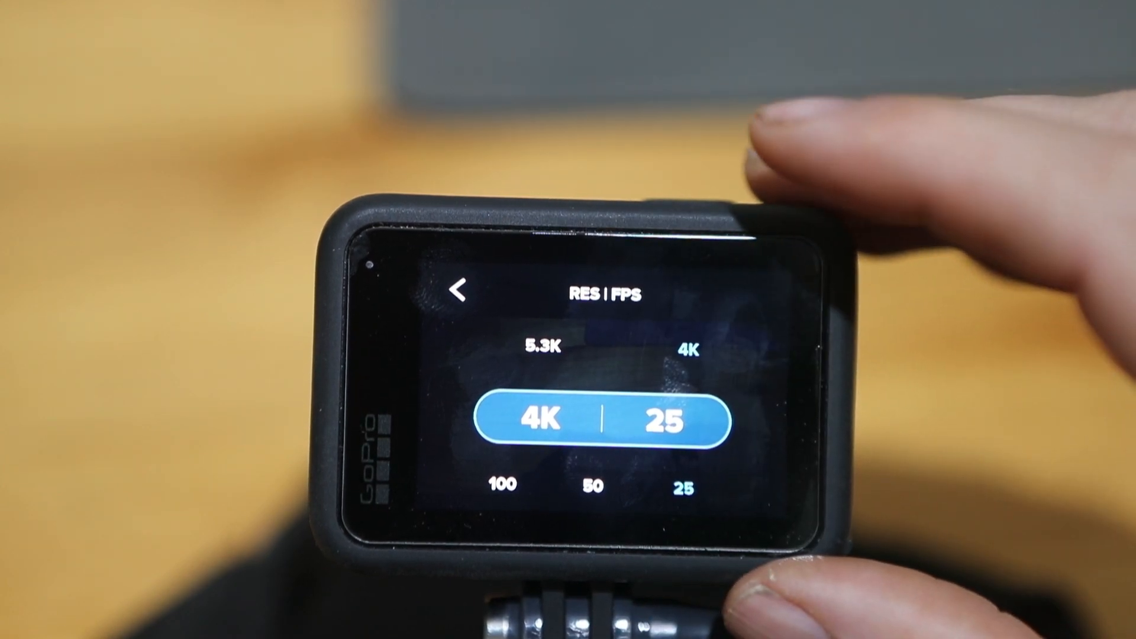
left_click(501, 487)
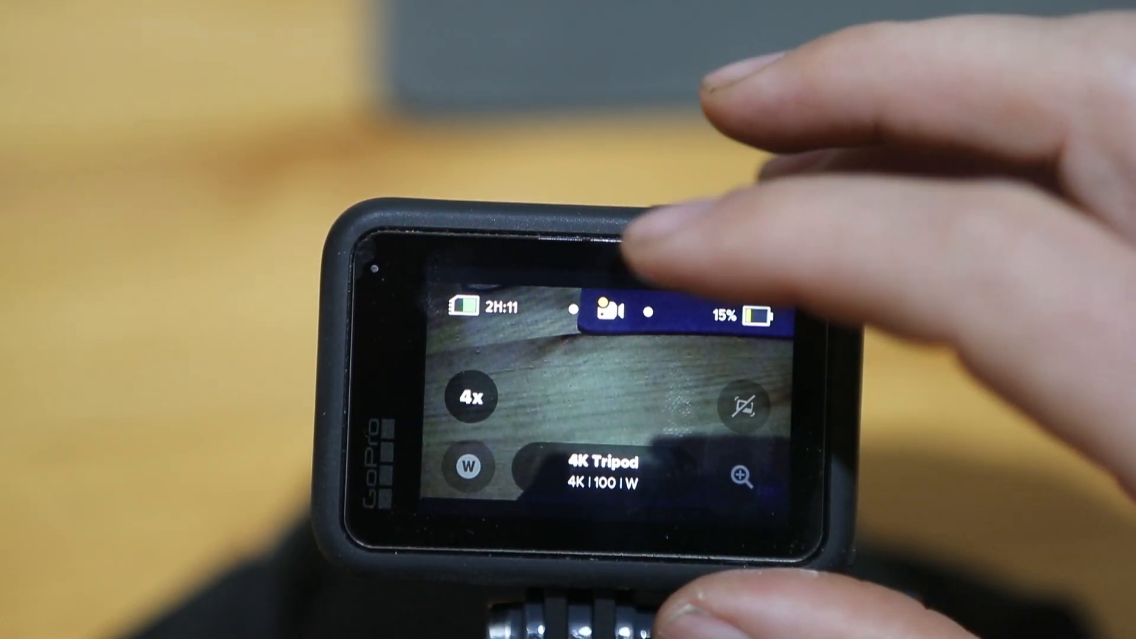
left_click(594, 467)
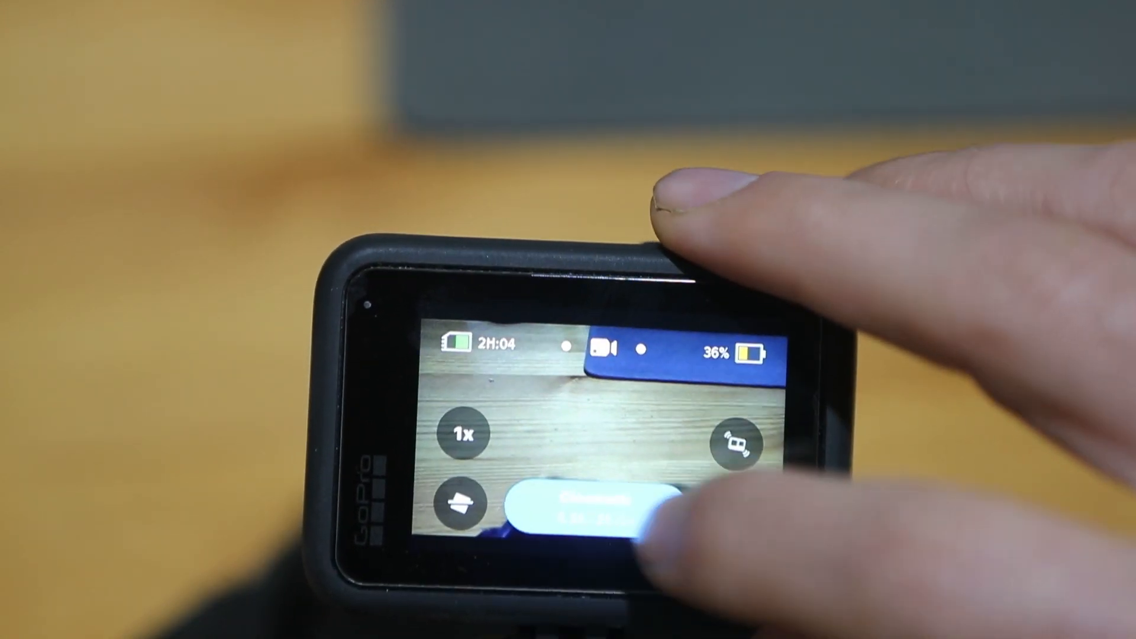
Step: Open the Maximum Performance video presets list showing Standard, Activity and Cinematic
left_click(587, 503)
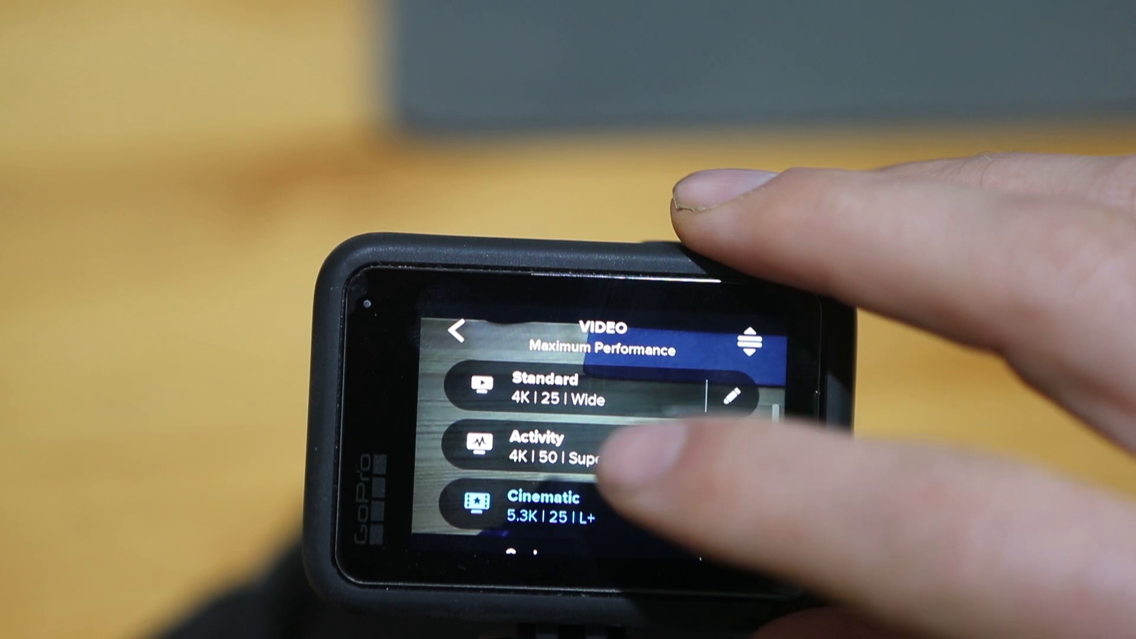